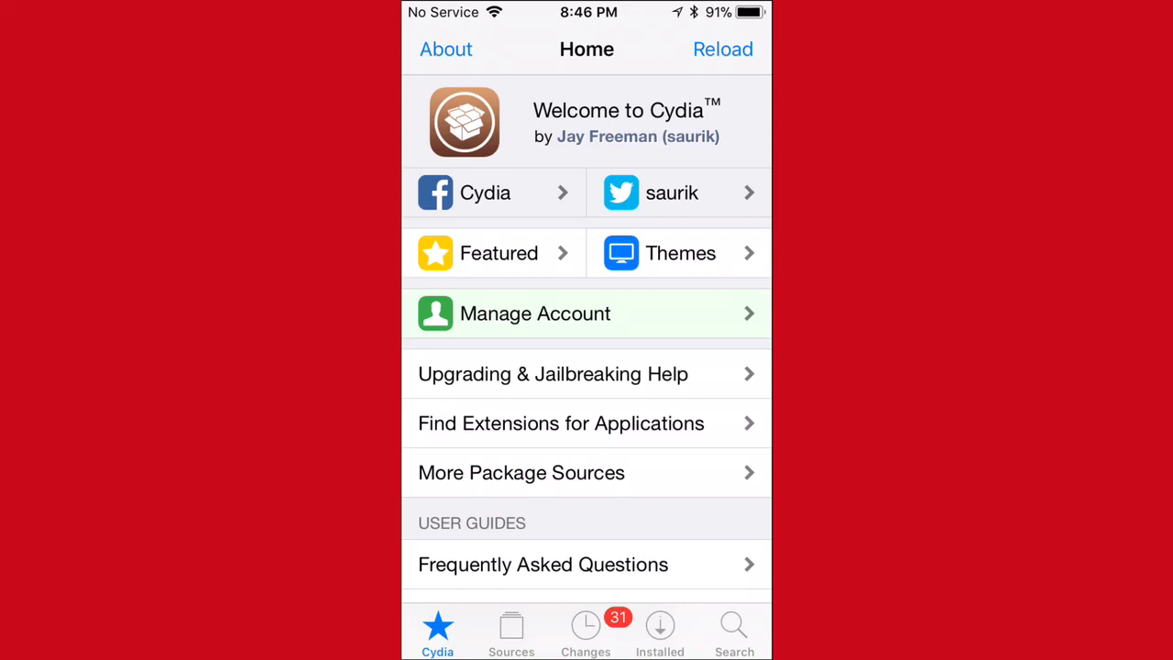
Show the Installed packages list ordered by Recent, with BTC Mouse & Trackpad at the top.
left_click(660, 627)
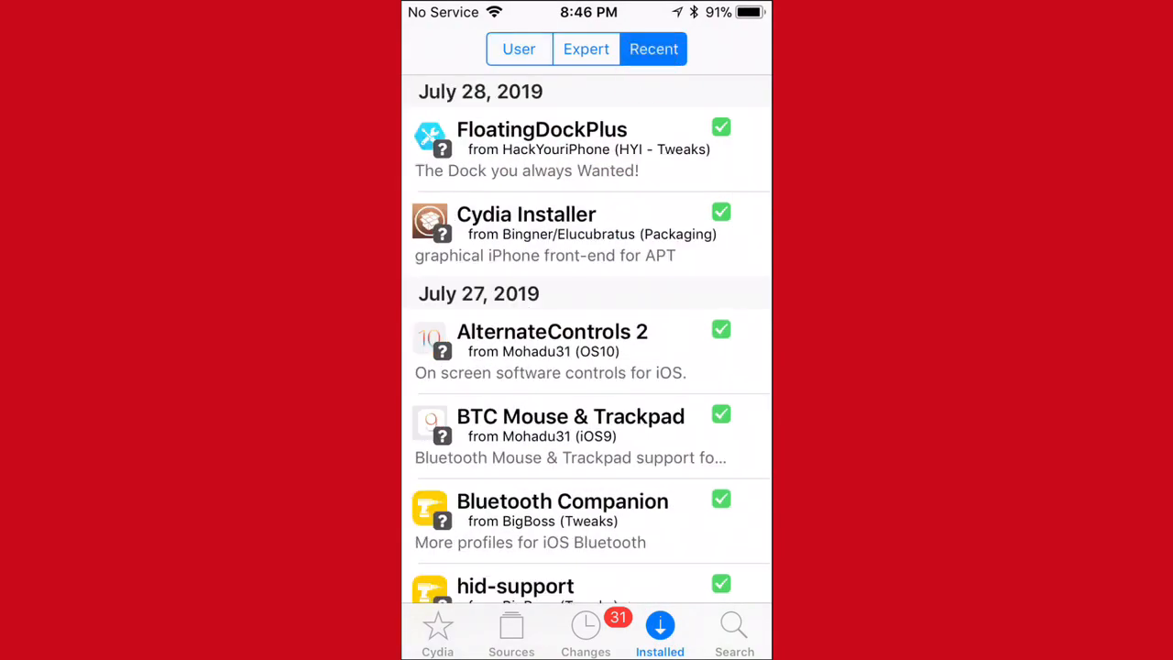
scroll("down", 3)
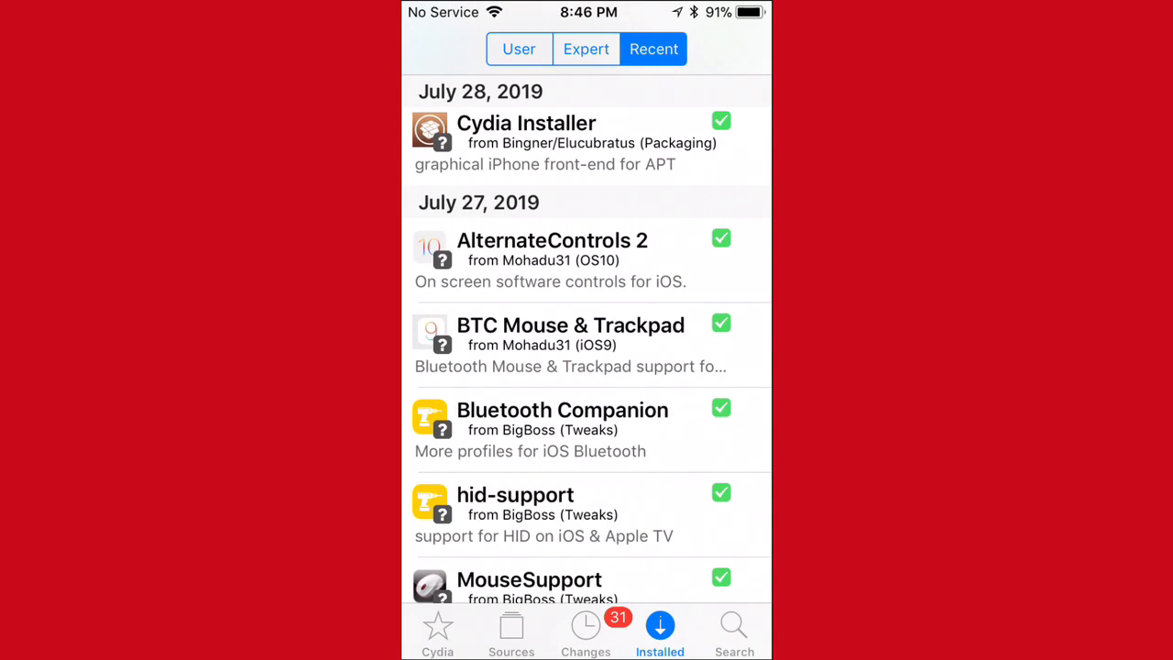
Search Cydia for 'Btc' and view a BTC Mouse & Trackpad package's details.
left_click(733, 626)
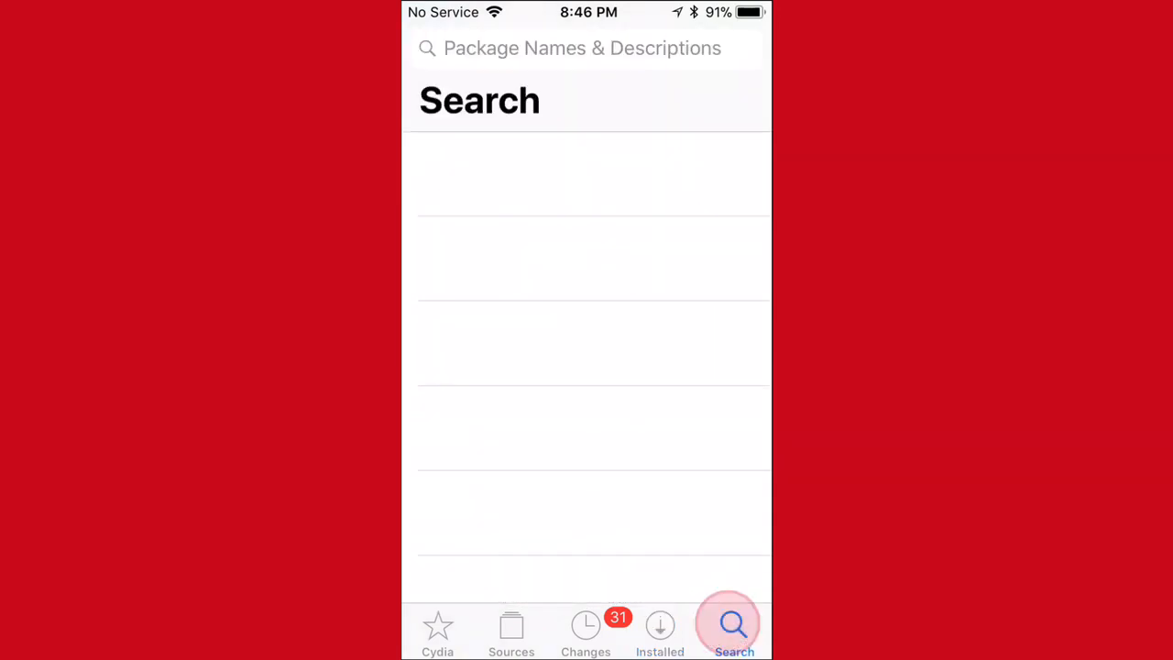
type("Btc")
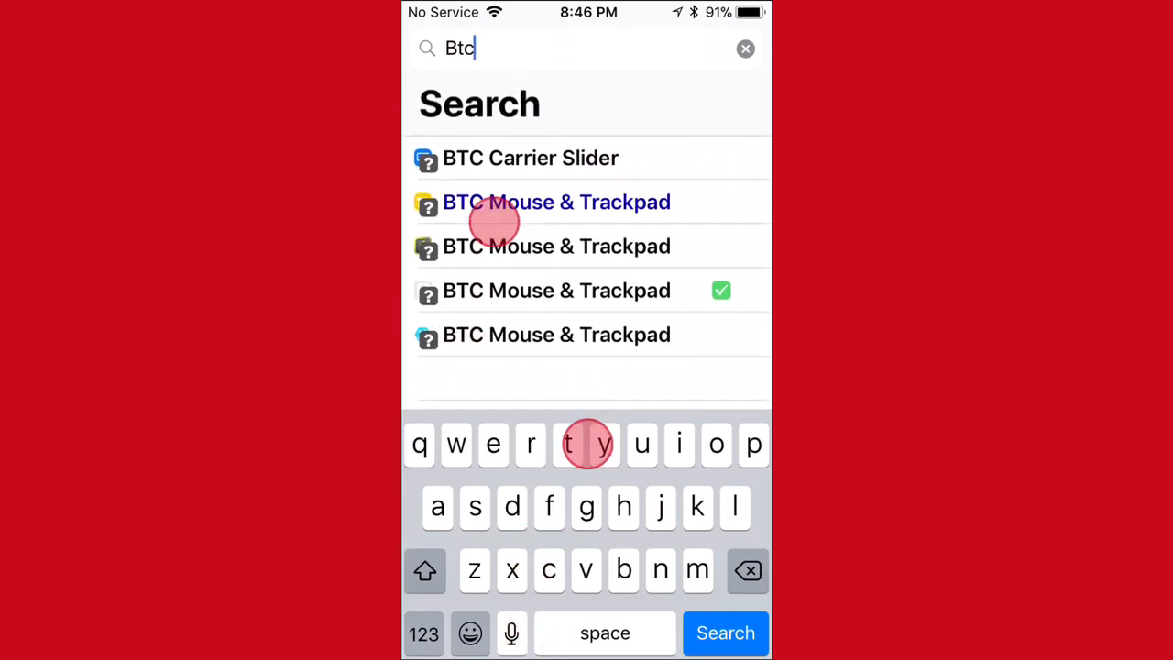
left_click(557, 201)
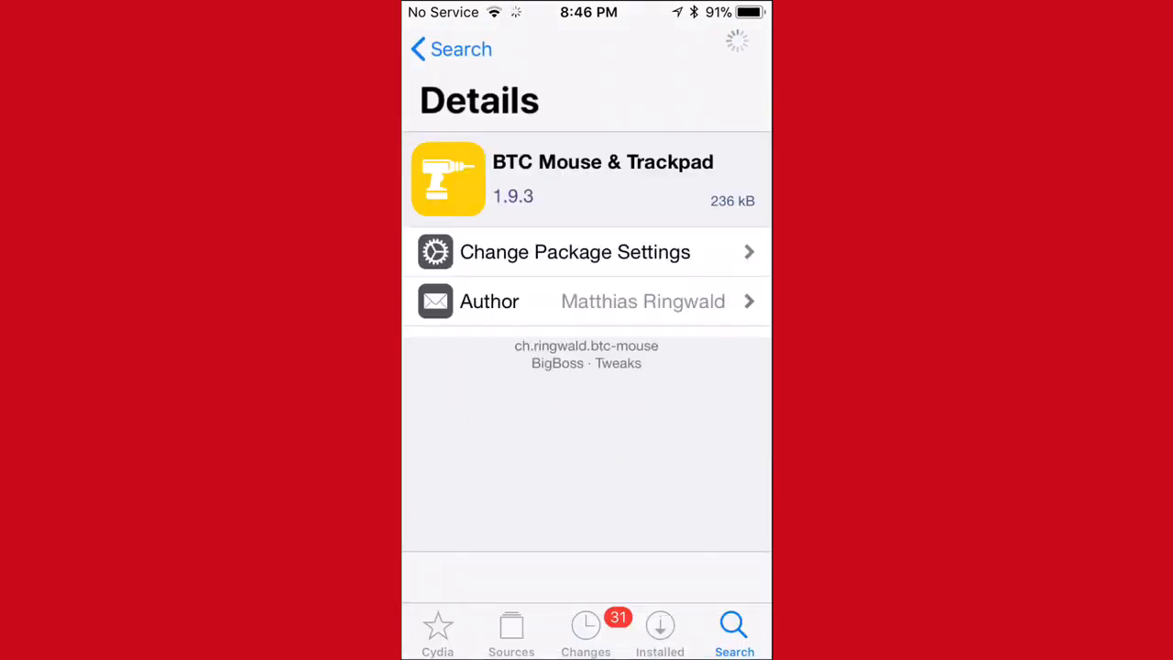
left_click(451, 48)
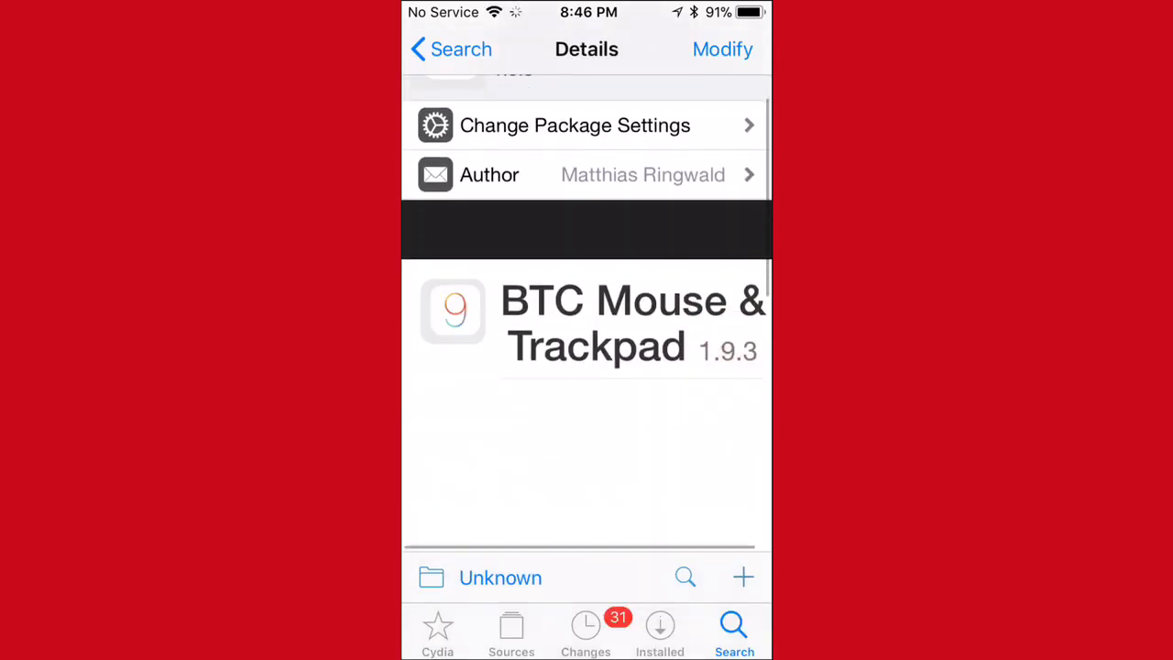
Check the Sources list, then return to the Btc search results.
left_click(509, 632)
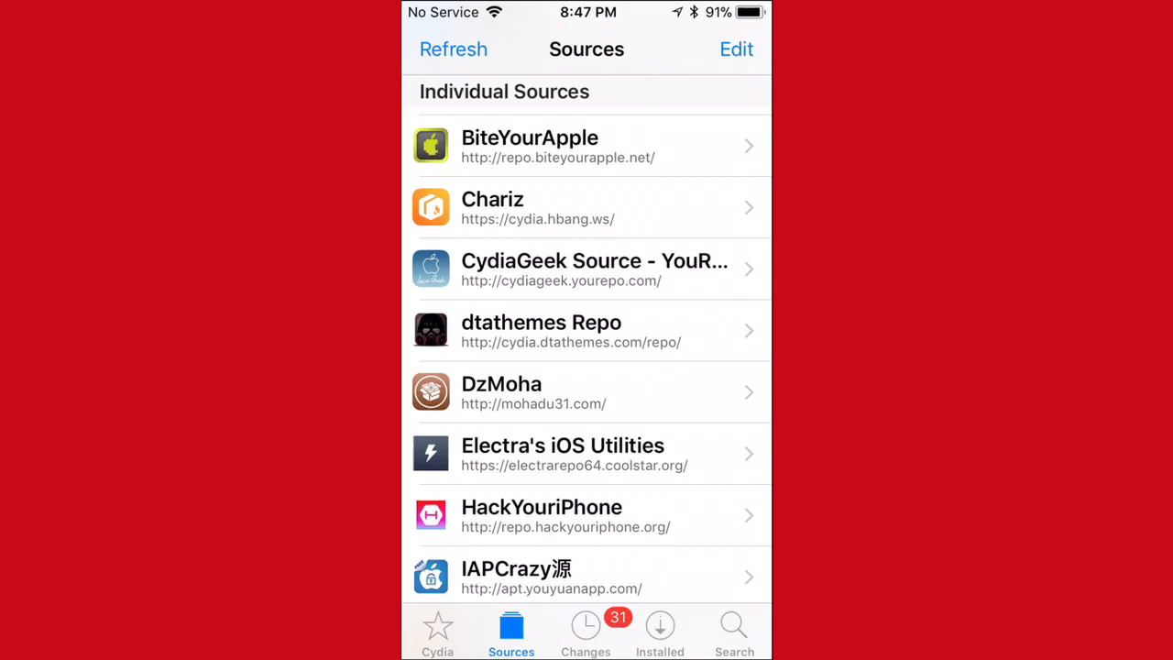
scroll("up", 3)
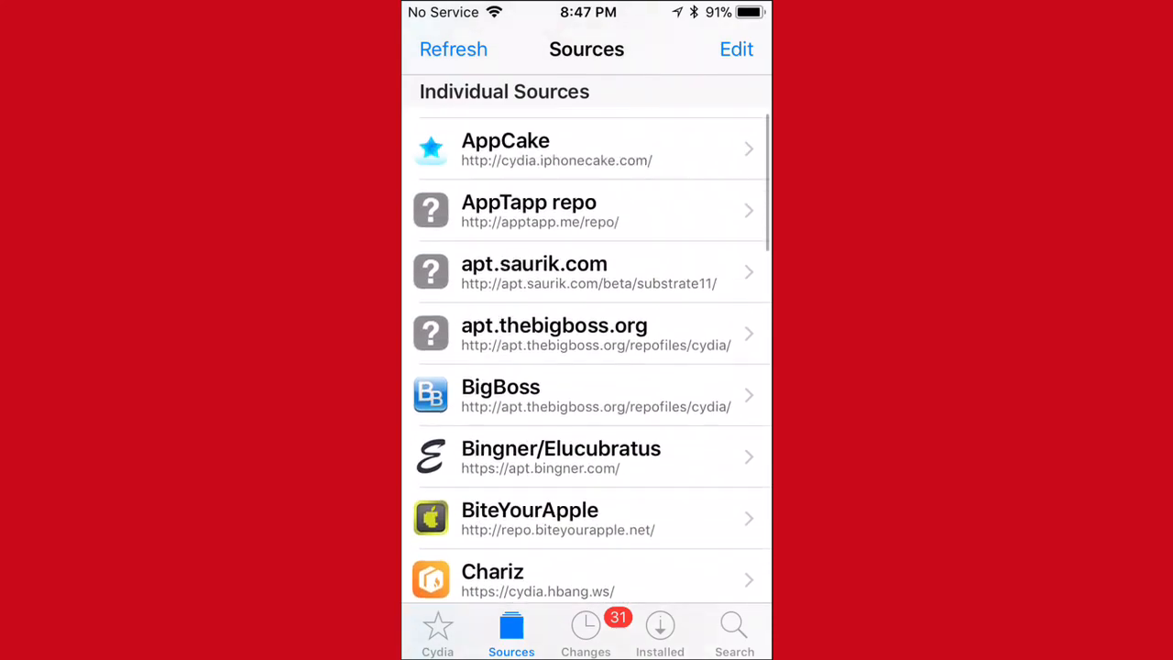
left_click(733, 632)
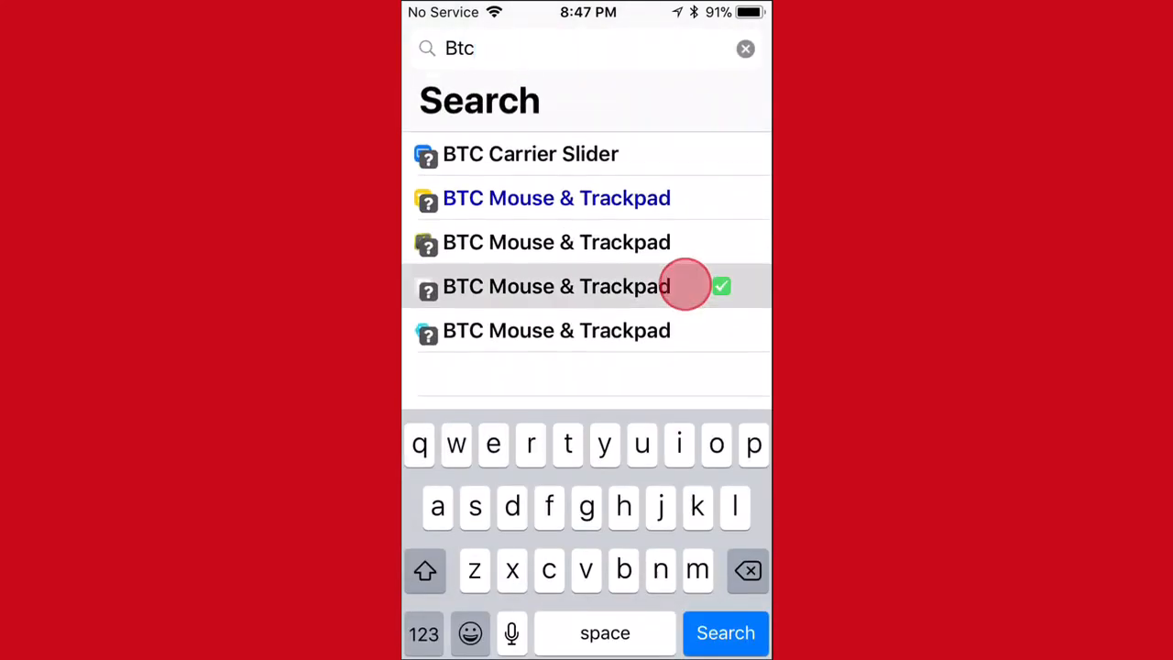
View the installed BTC Mouse & Trackpad package page and clear the search query.
left_click(557, 286)
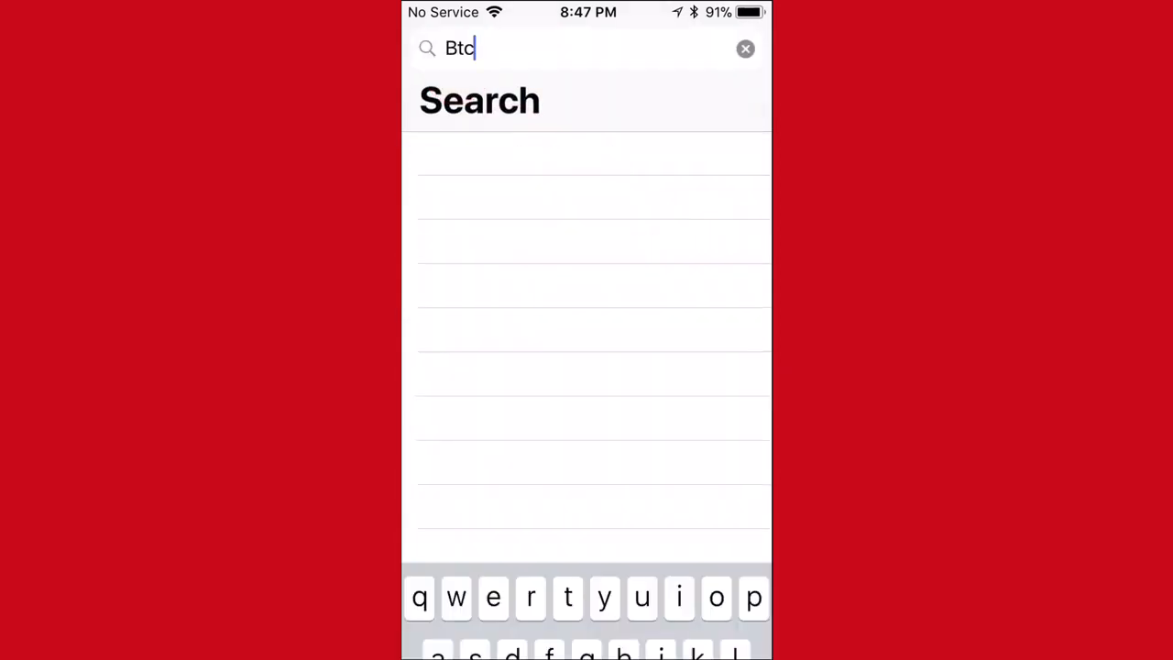
left_click(744, 47)
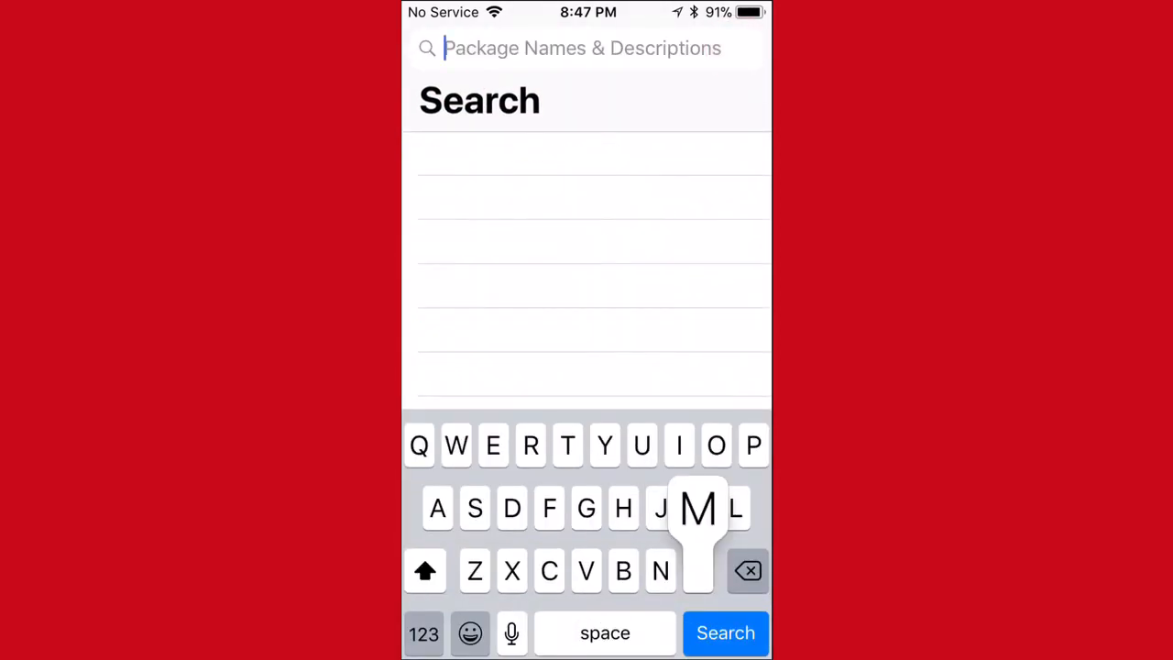
left_click(725, 632)
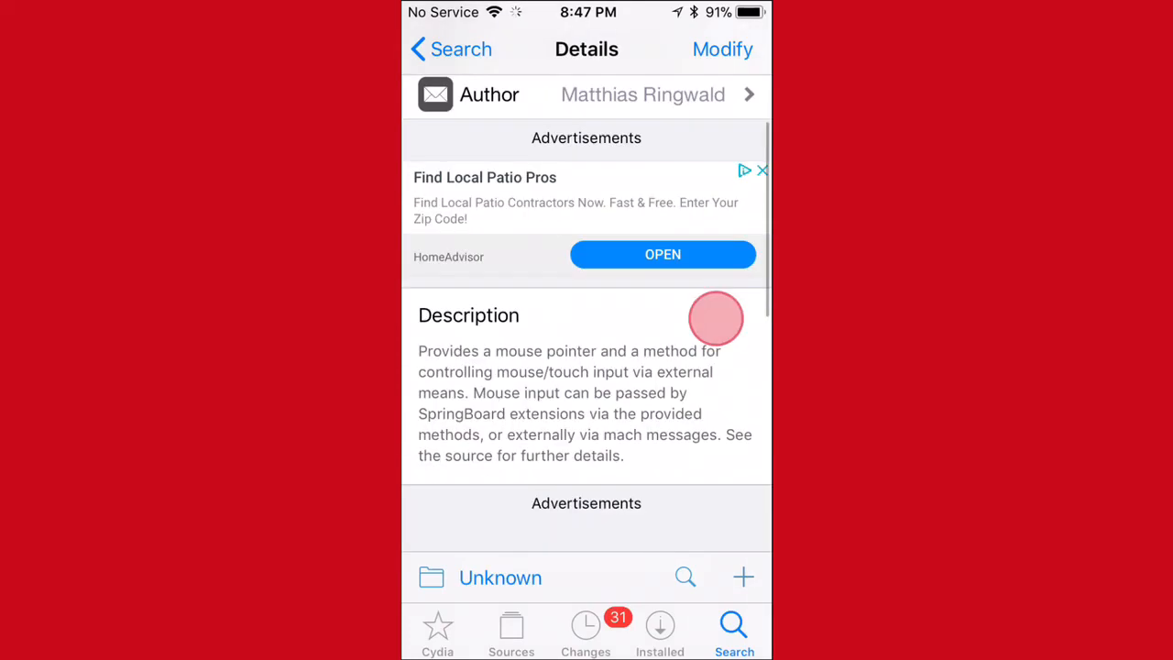
Scroll through the package details showing the free package updated August 16, 2016.
scroll("down", 3)
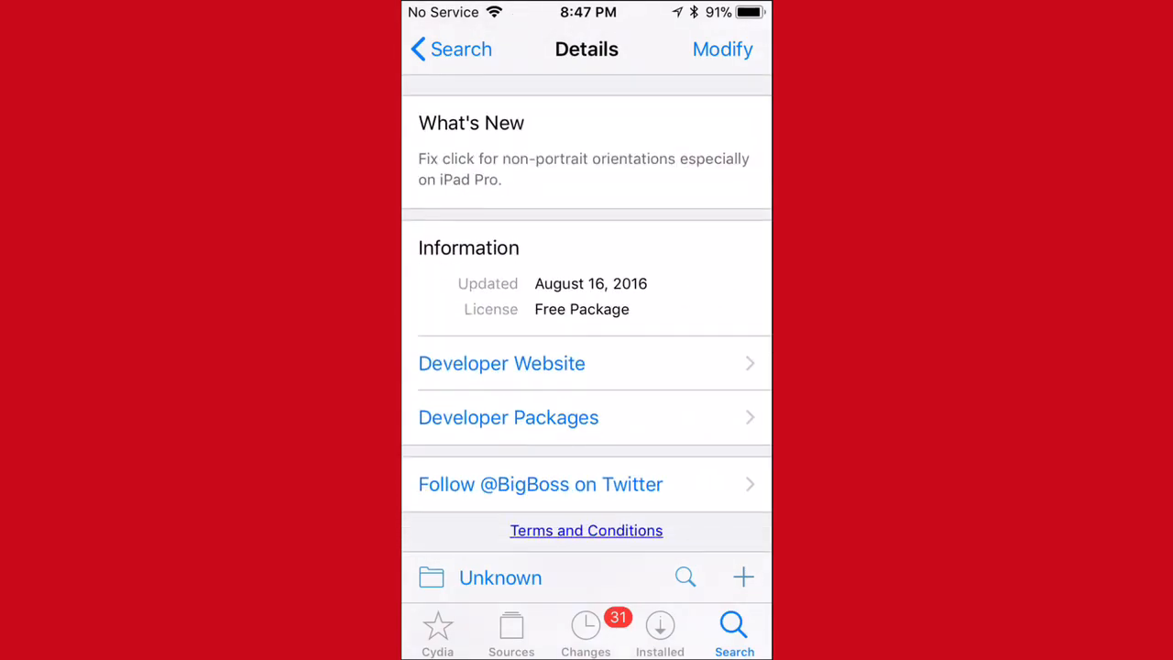
scroll("down", 3)
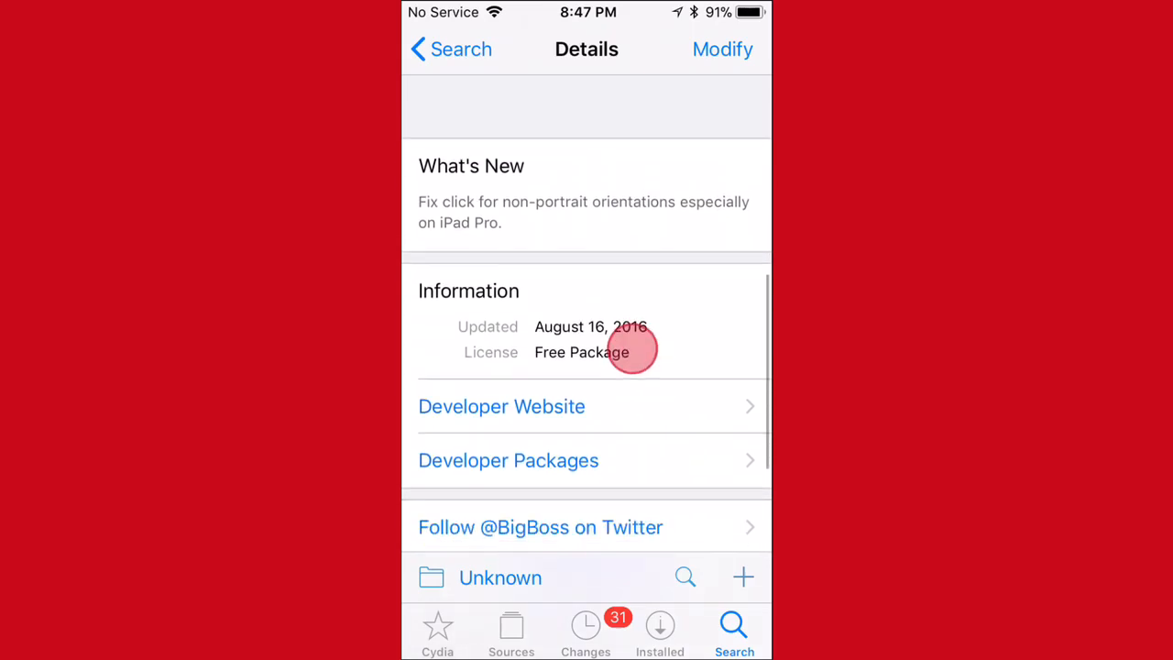
scroll("down", 3)
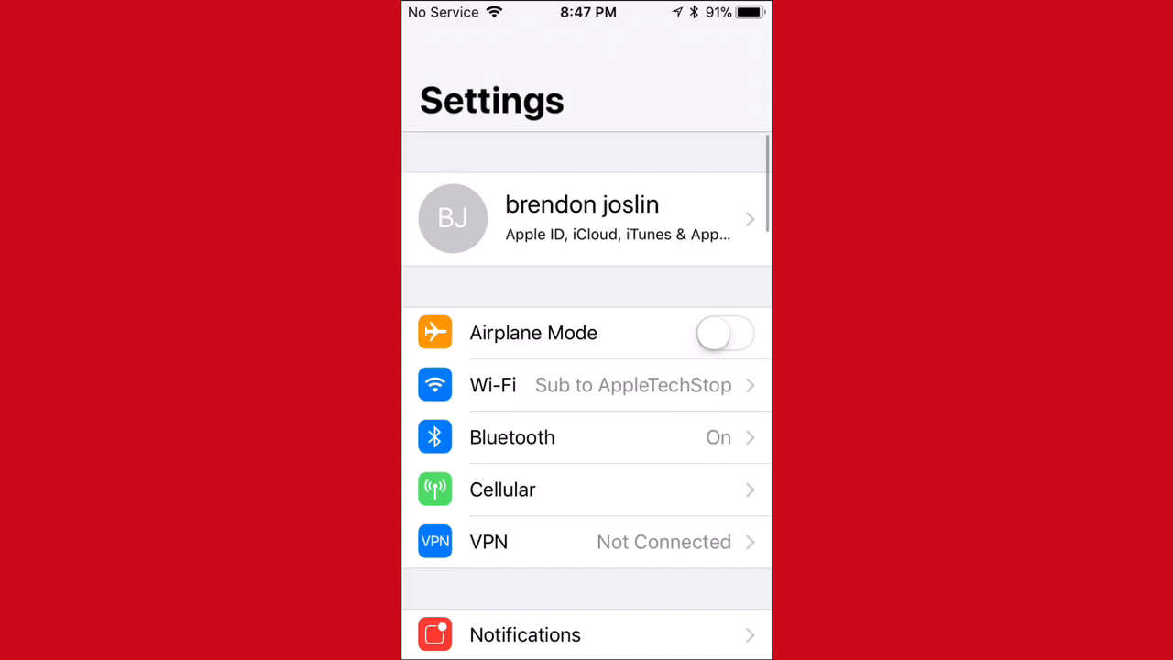
Confirm Bluetooth is on with BTC Mouse & Trackpad listed as an extension, then return to Settings.
left_click(513, 436)
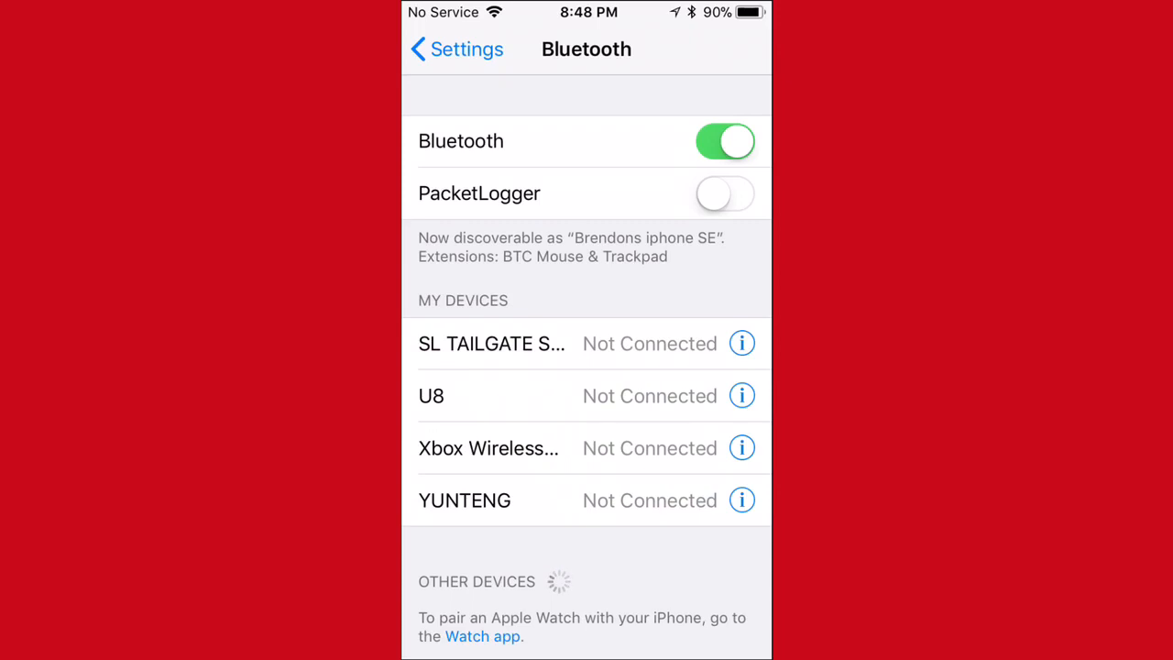
left_click(724, 194)
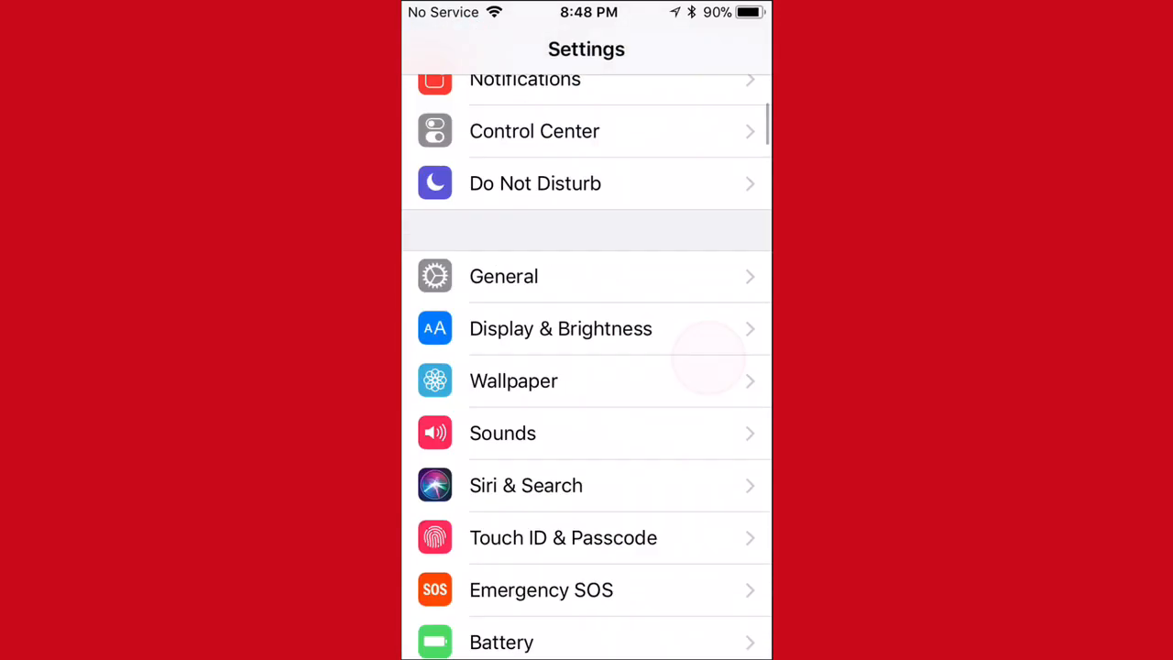
Scroll down the Settings list to reach the Mouse entry added by the tweak.
scroll("down", 3)
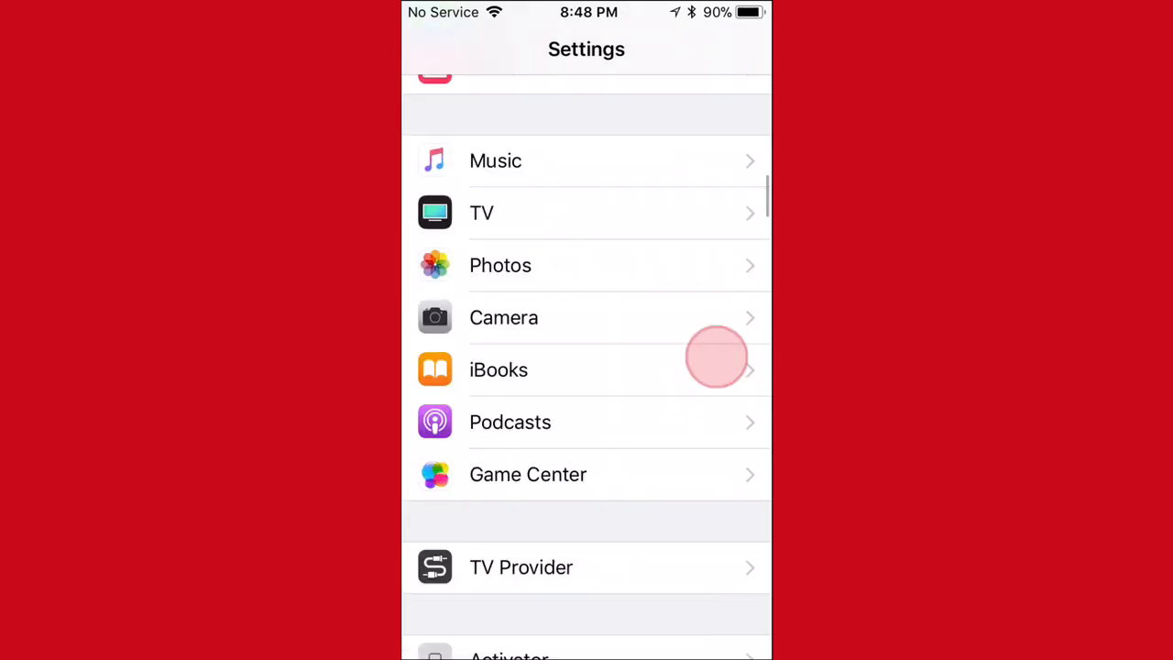
scroll("down", 3)
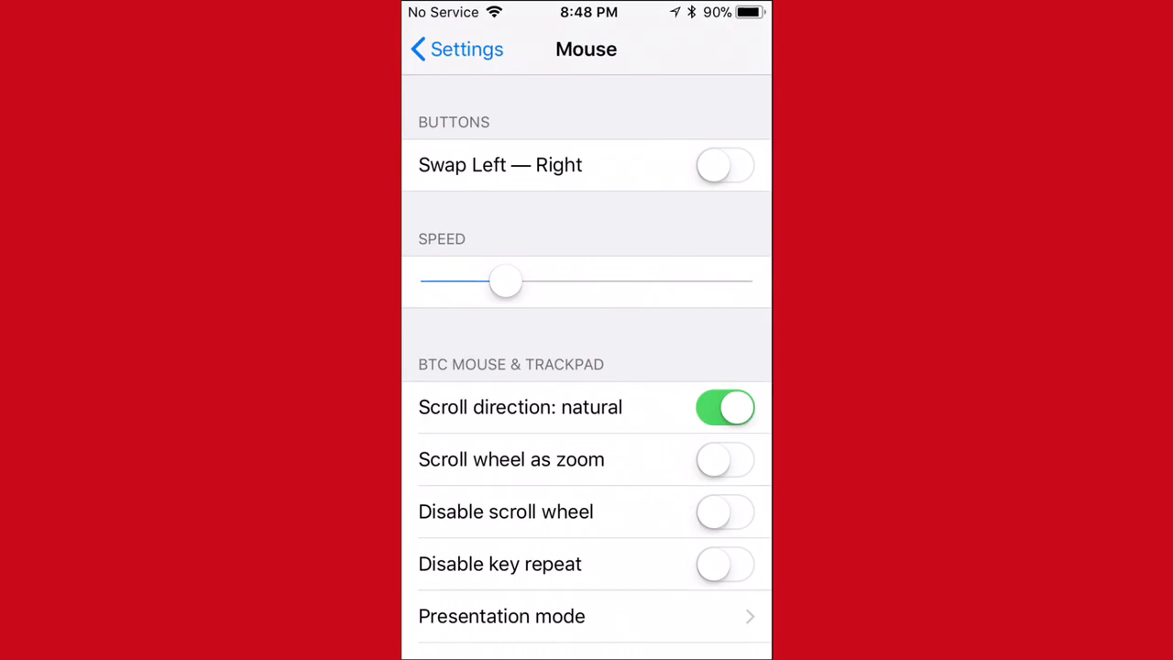
scroll("down", 3)
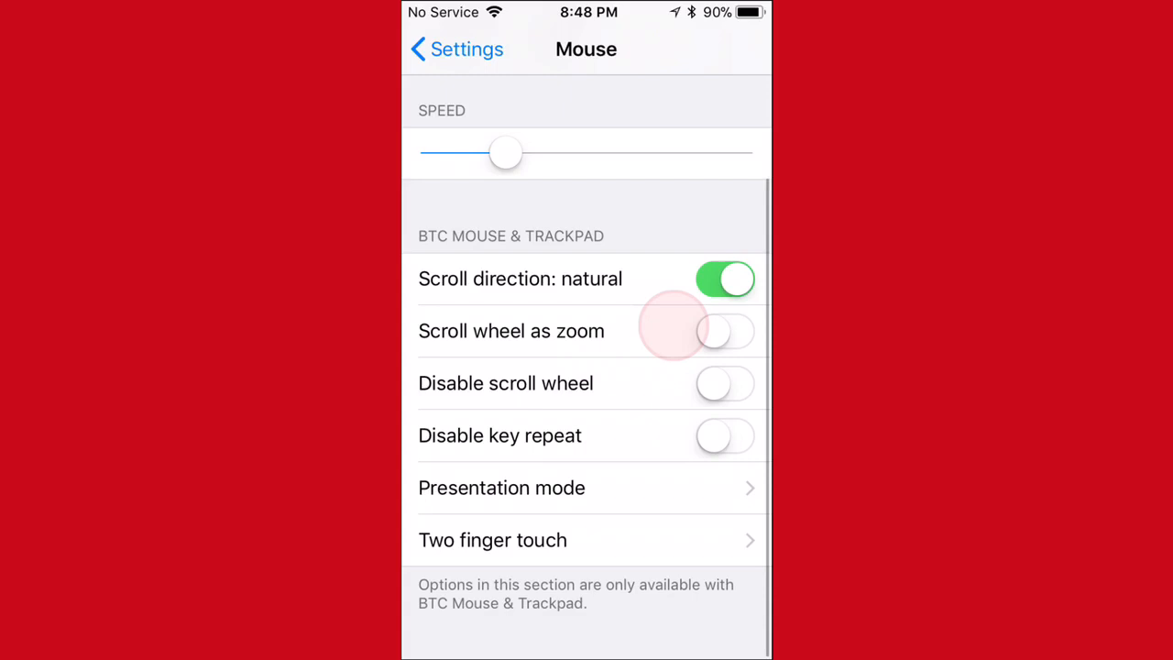
scroll("down", 3)
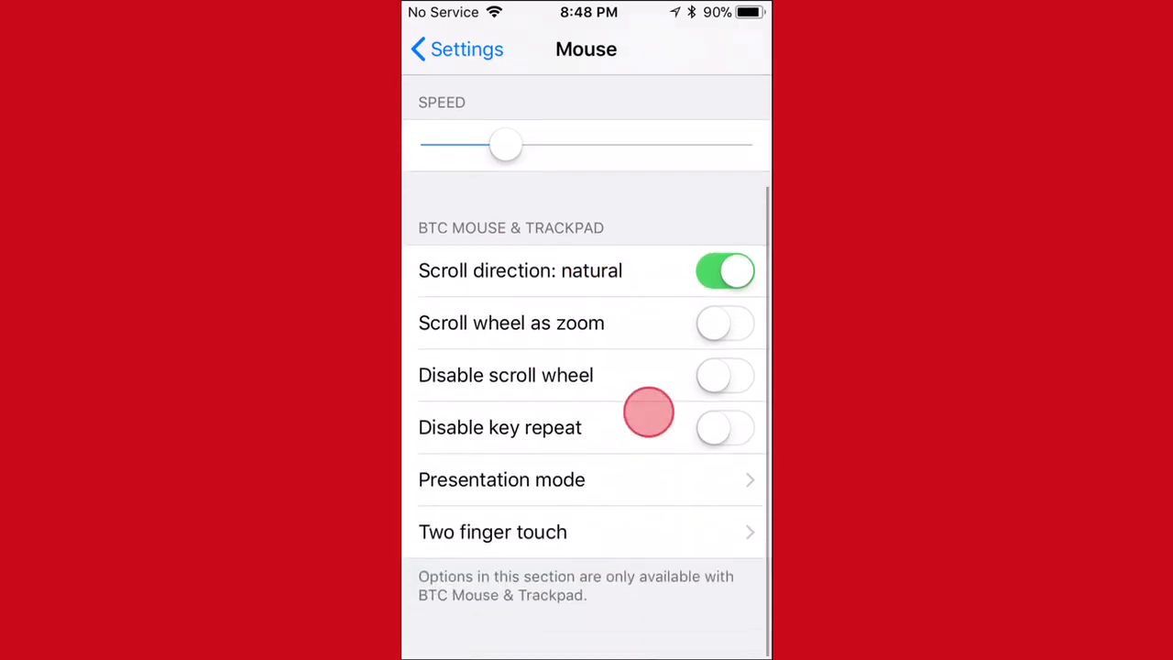
scroll("down", 3)
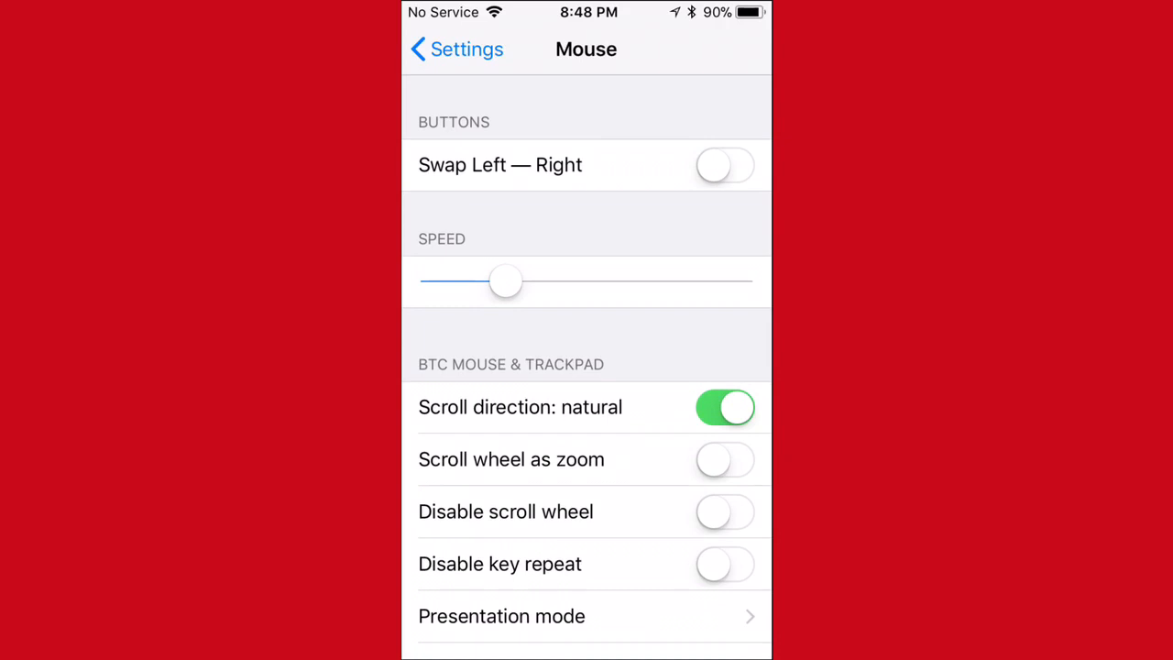